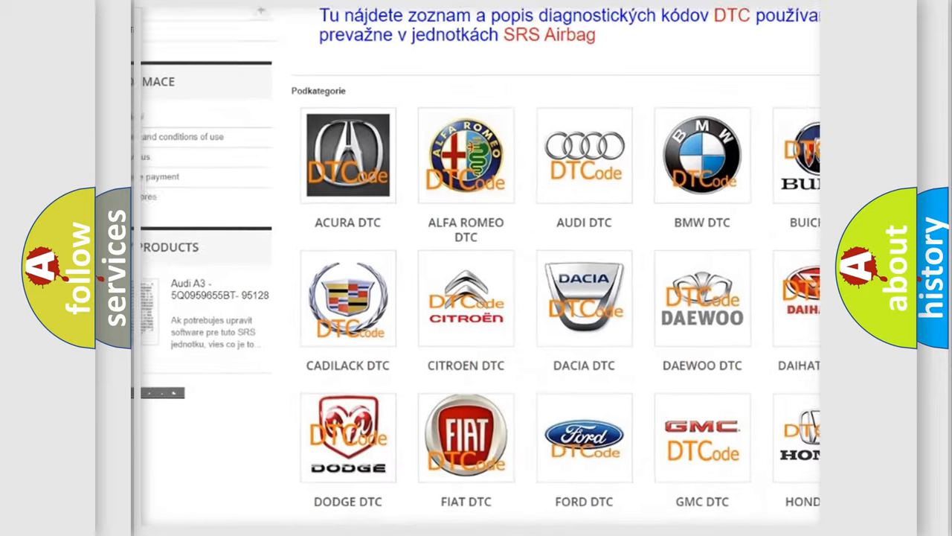
{"action": "scroll", "scroll_direction": "down", "scroll_amount": 3}
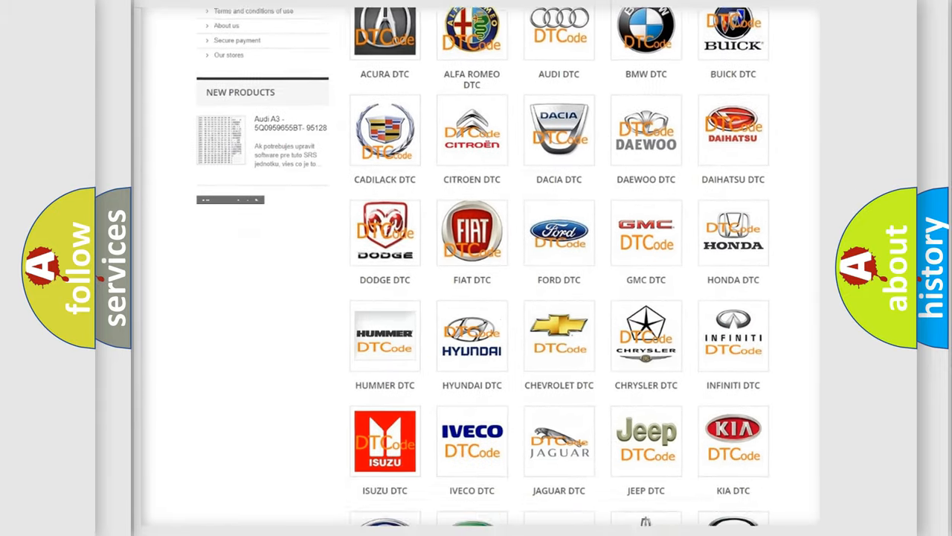
{"action": "scroll", "scroll_direction": "down", "scroll_amount": 3}
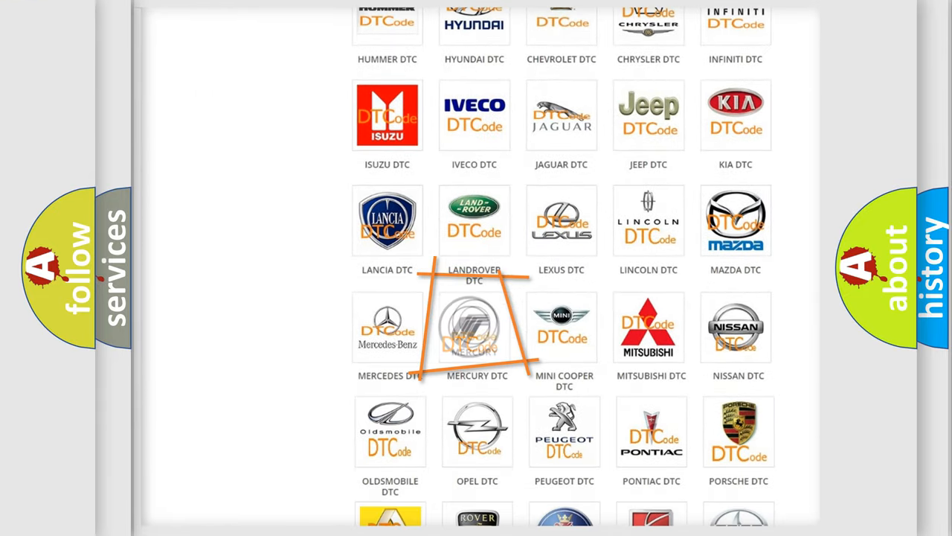